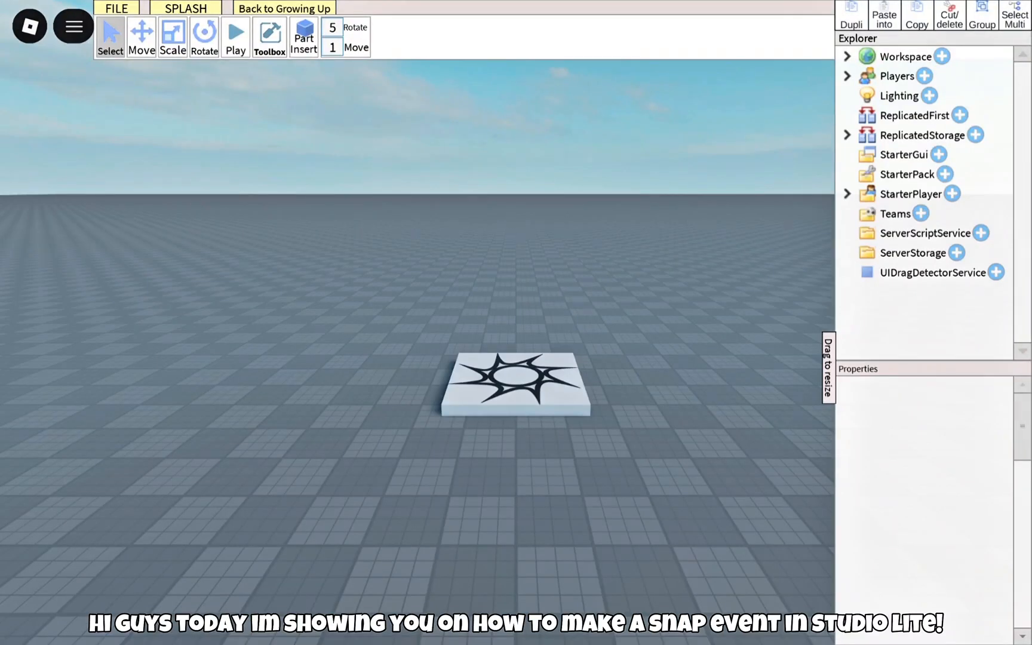
# Bring up the Toolbox in Rig Builder mode to browse avatar rigs.
pyautogui.click(269, 37)
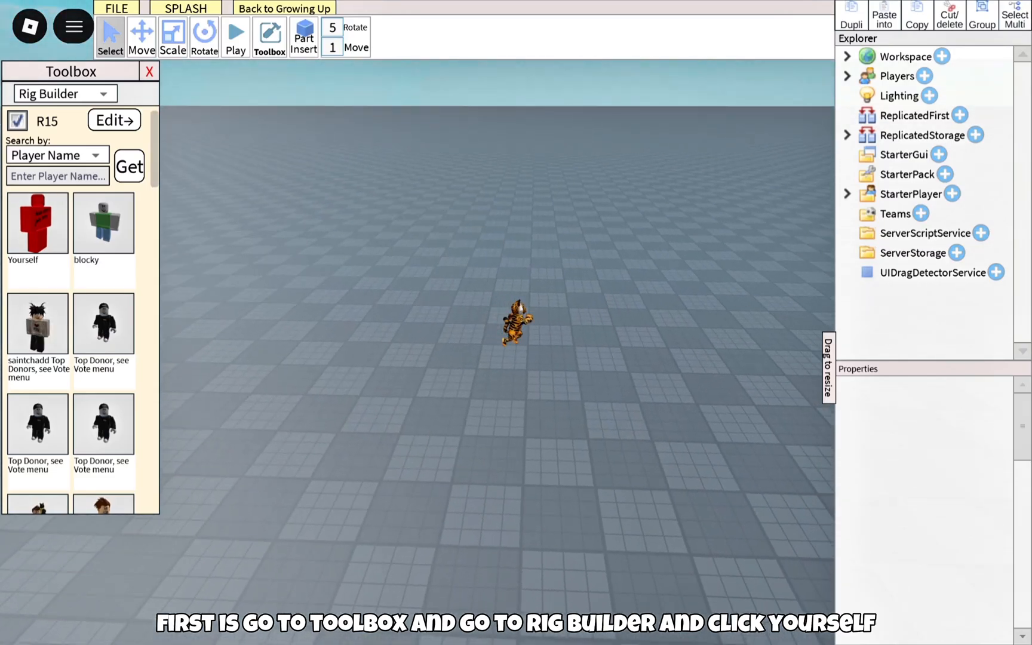
# Insert a rig of your own avatar into the Workspace as the NPC model.
pyautogui.click(37, 222)
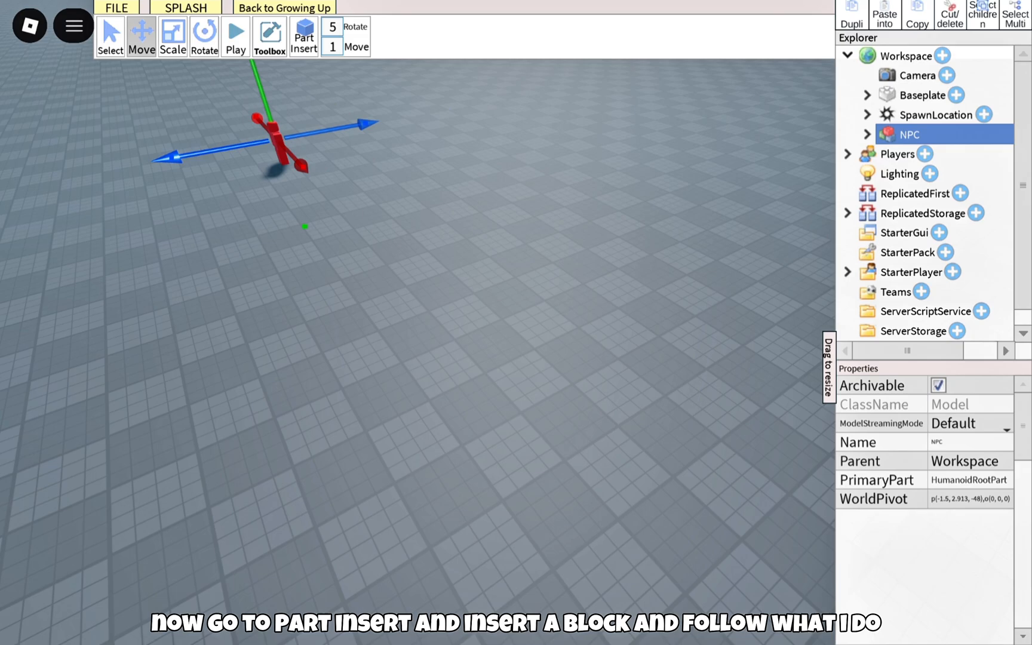
# Insert a Block part named Part1 and stand the NPC on top of it.
pyautogui.click(303, 36)
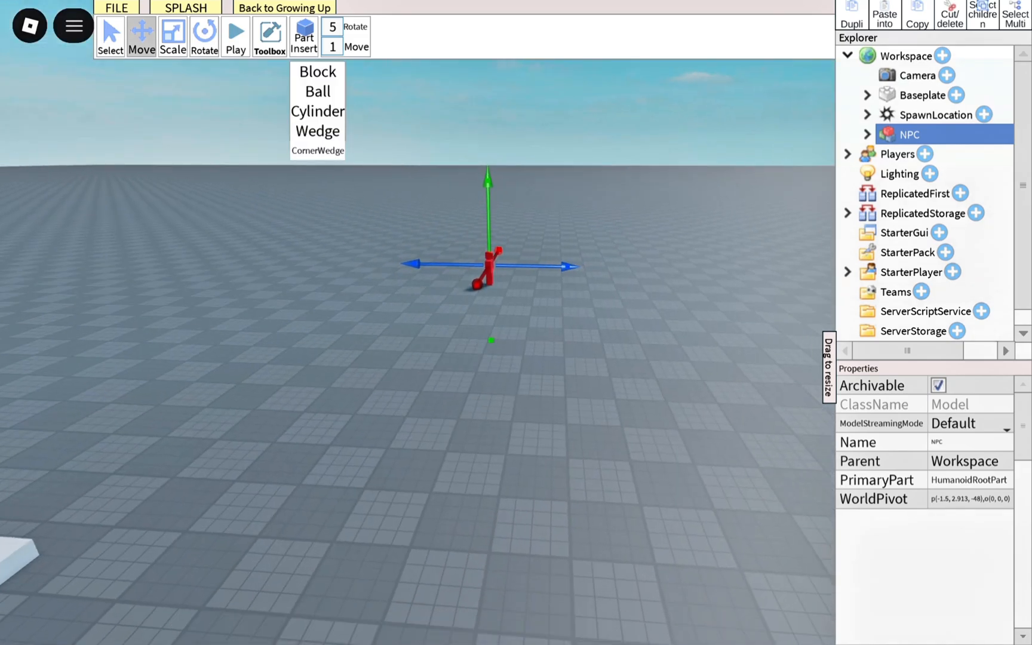
pyautogui.click(317, 72)
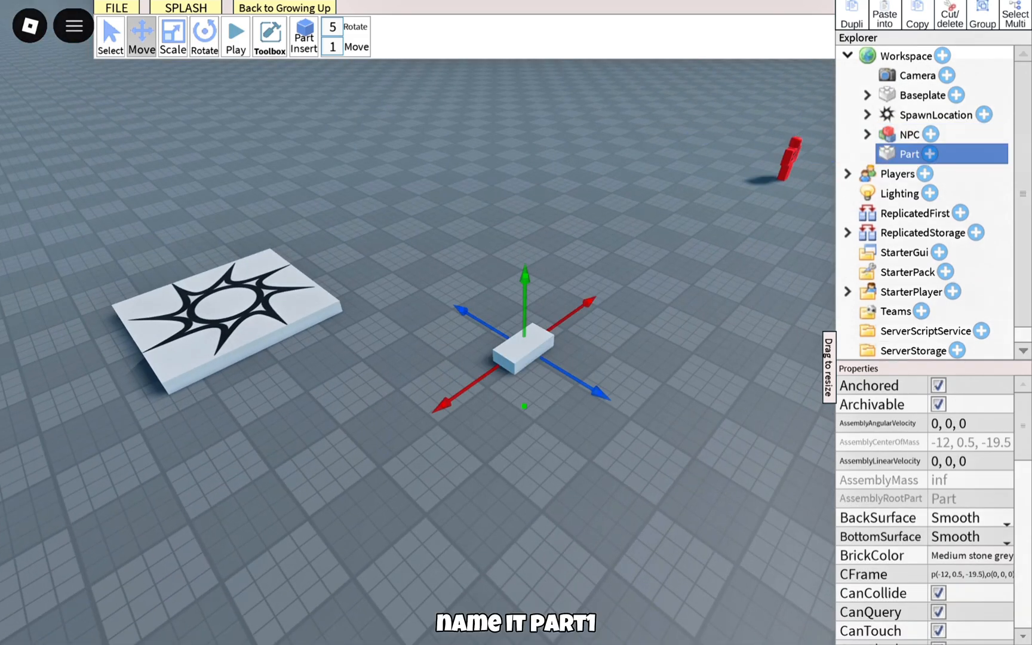
pyautogui.scroll(-3)
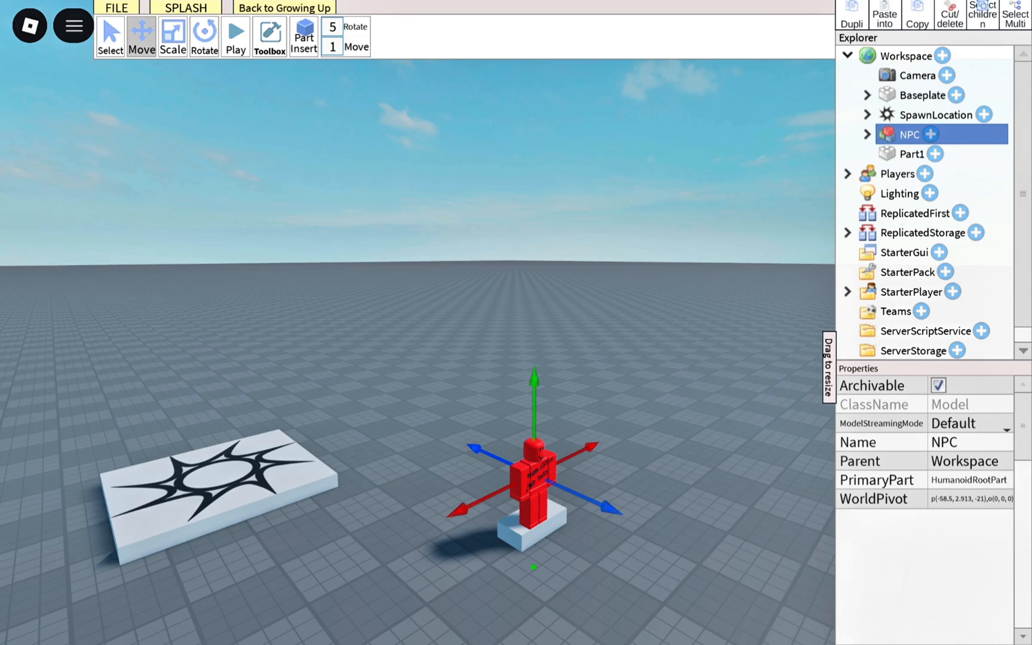
# Set Part1's Transparency to 1 and duplicate it as Part2.
pyautogui.click(910, 153)
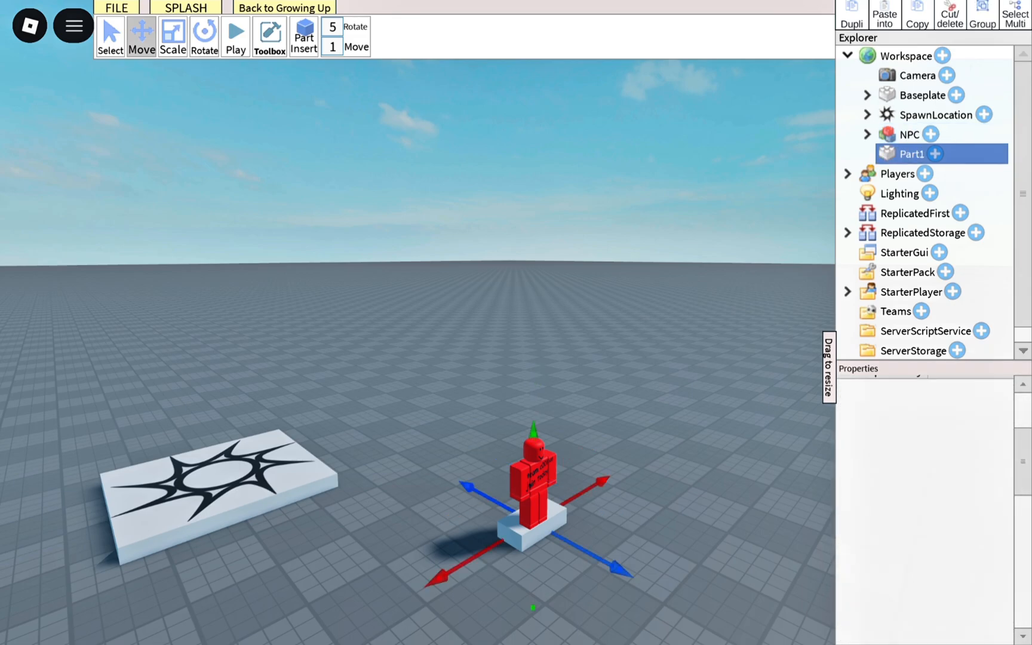
pyautogui.click(968, 327)
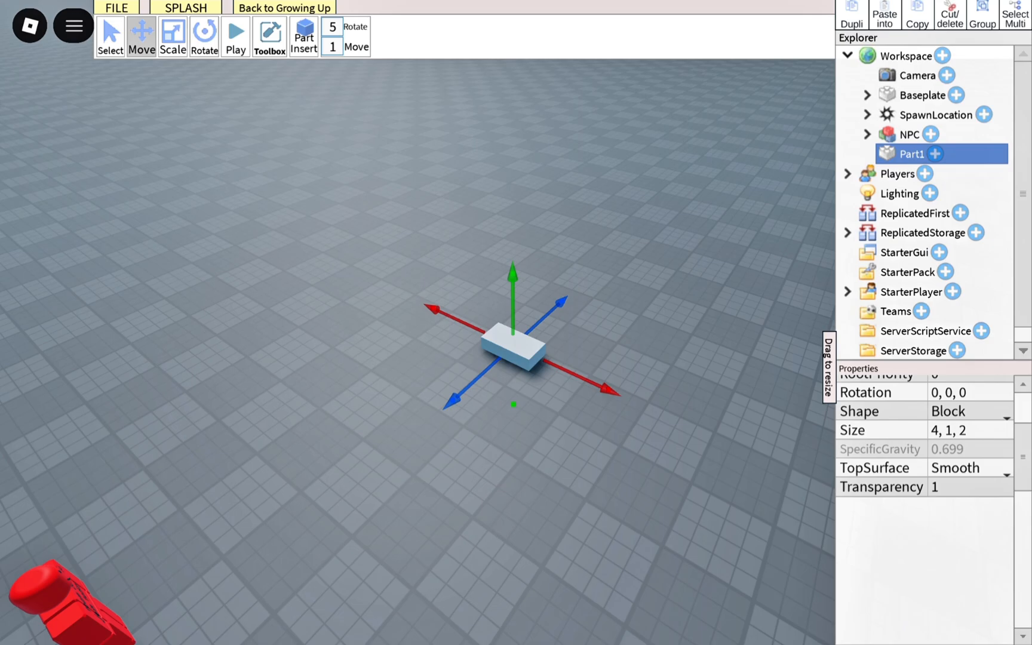
pyautogui.click(304, 37)
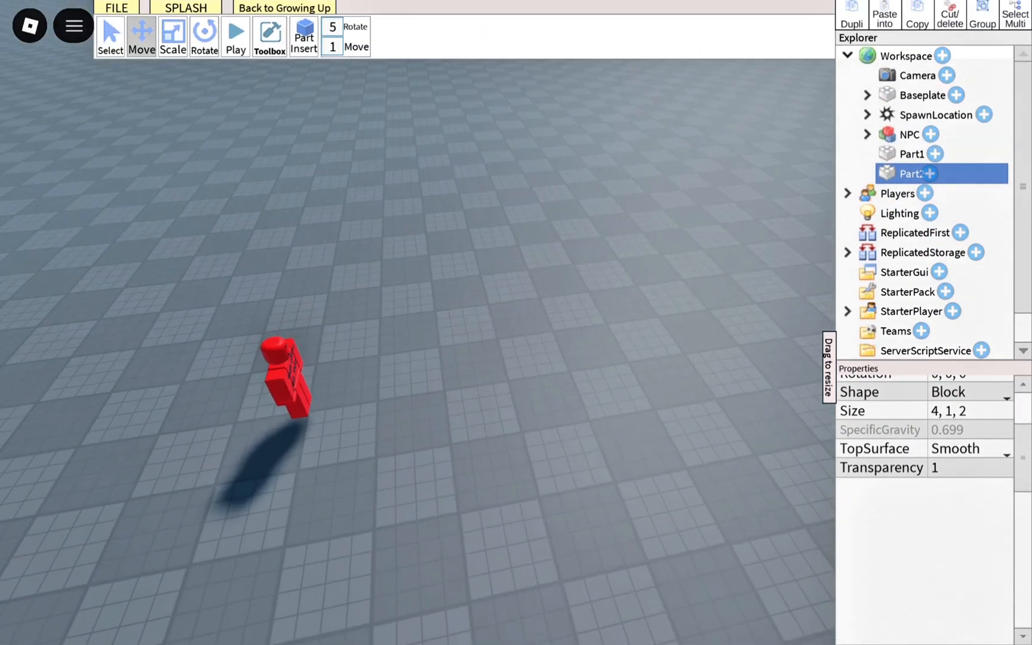
# Add a Script under ServerScriptService alongside the invisible Part1 and Part2.
pyautogui.click(304, 34)
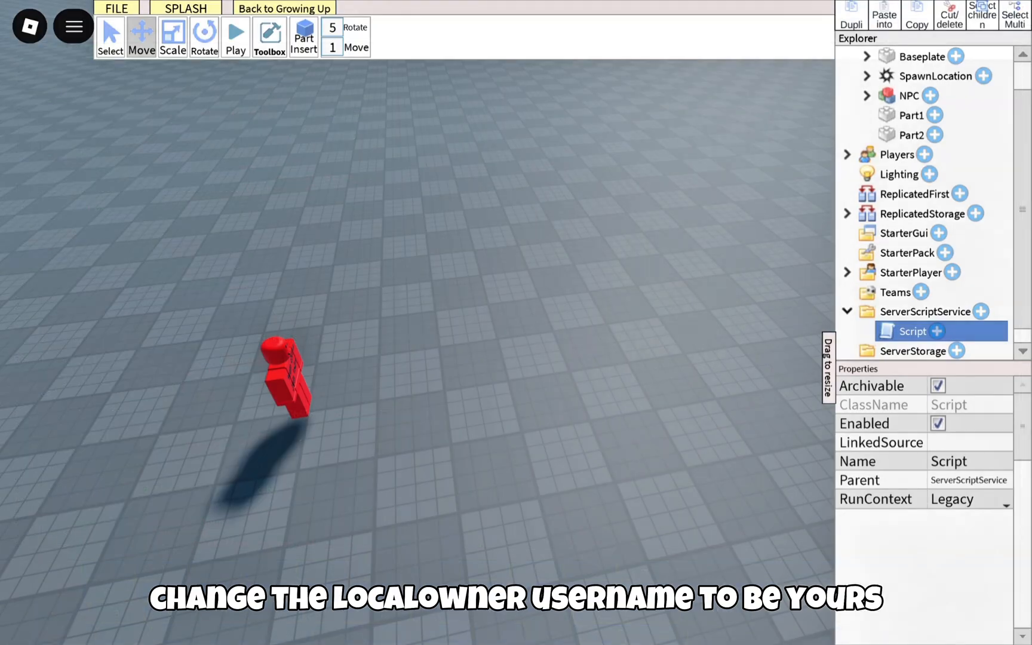
# Set OWNER_USERNAME to 'Gamingwithjayvee16' in the LocalScript and start a play test.
pyautogui.click(949, 273)
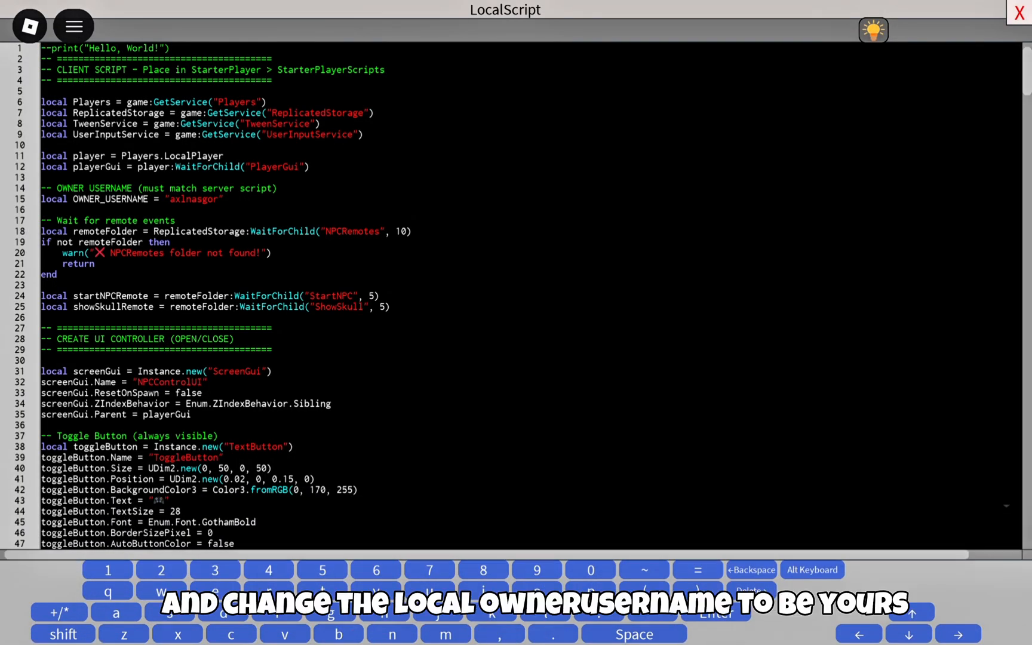
pyautogui.write('Gamingwithjayvee16')
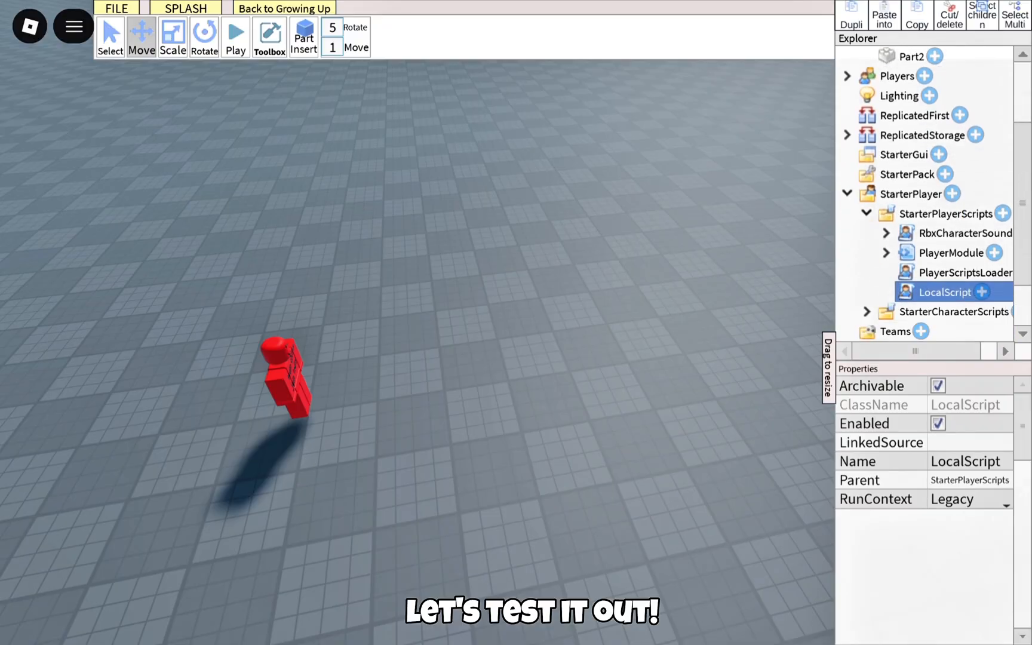
pyautogui.click(235, 31)
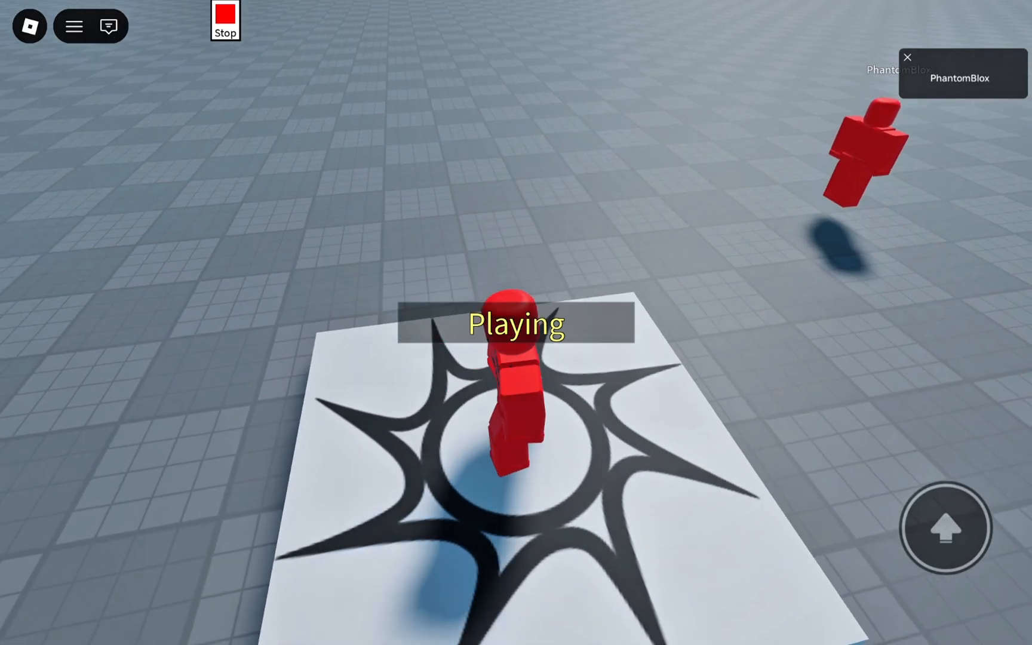